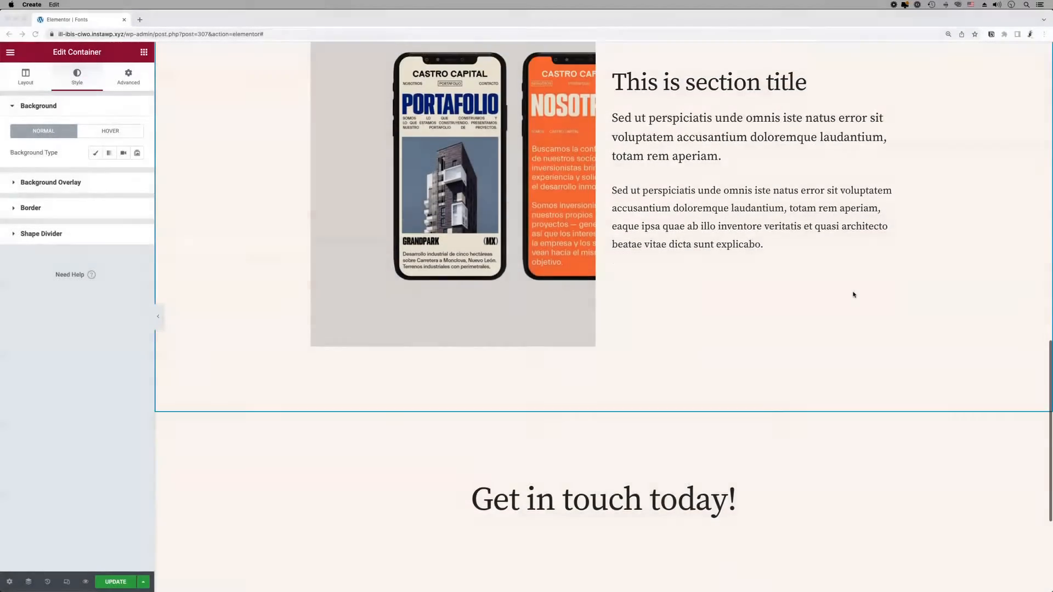
Step: Try the light, dark and accent presets on the icon-box section, then remove the preset
scroll(down, 3)
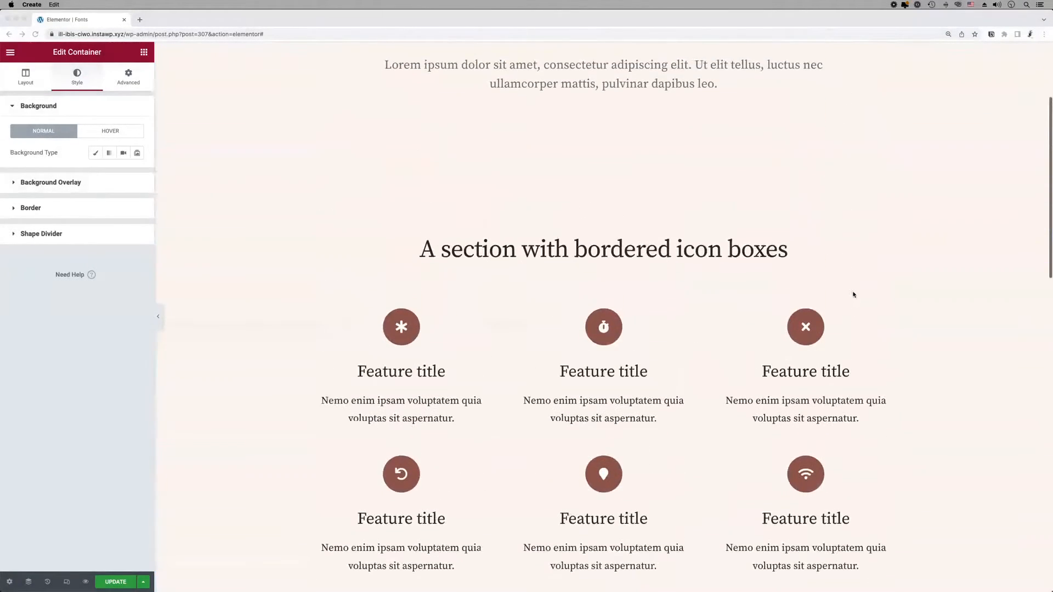
scroll(up, 3)
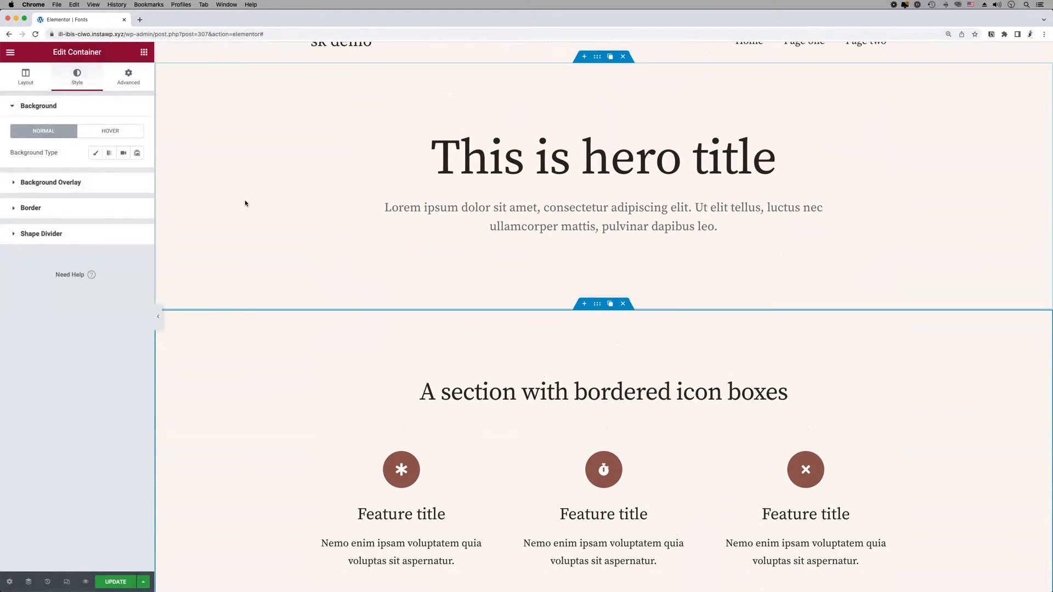
click(95, 152)
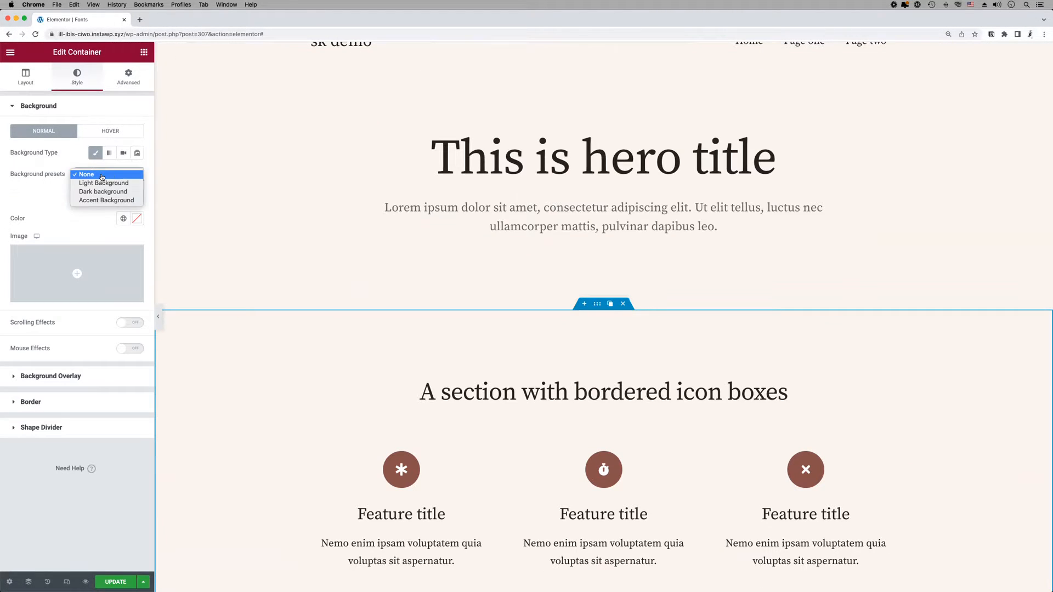
click(104, 183)
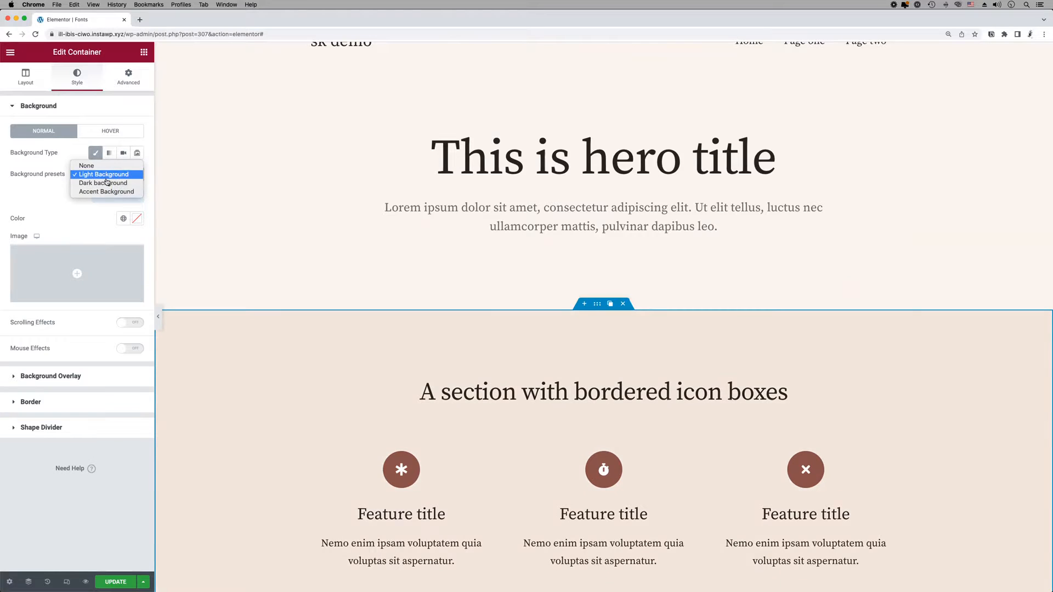
click(102, 182)
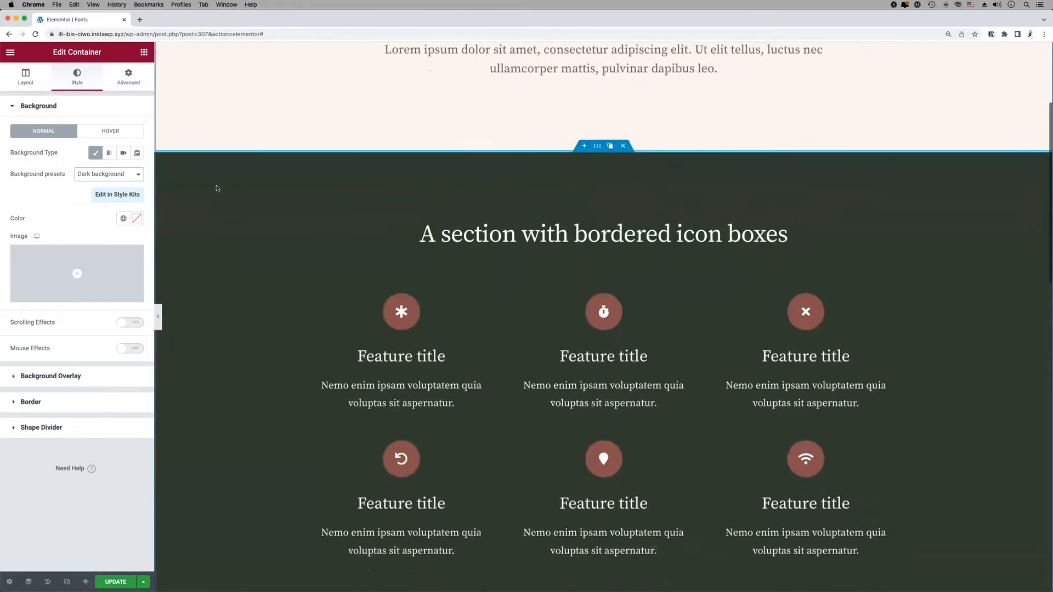
click(108, 174)
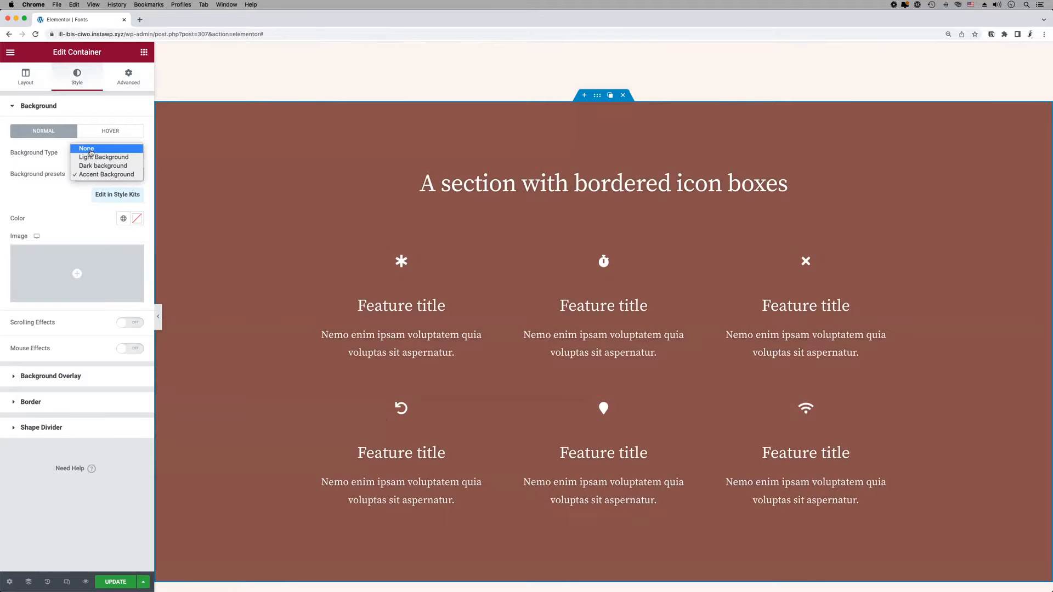
click(86, 148)
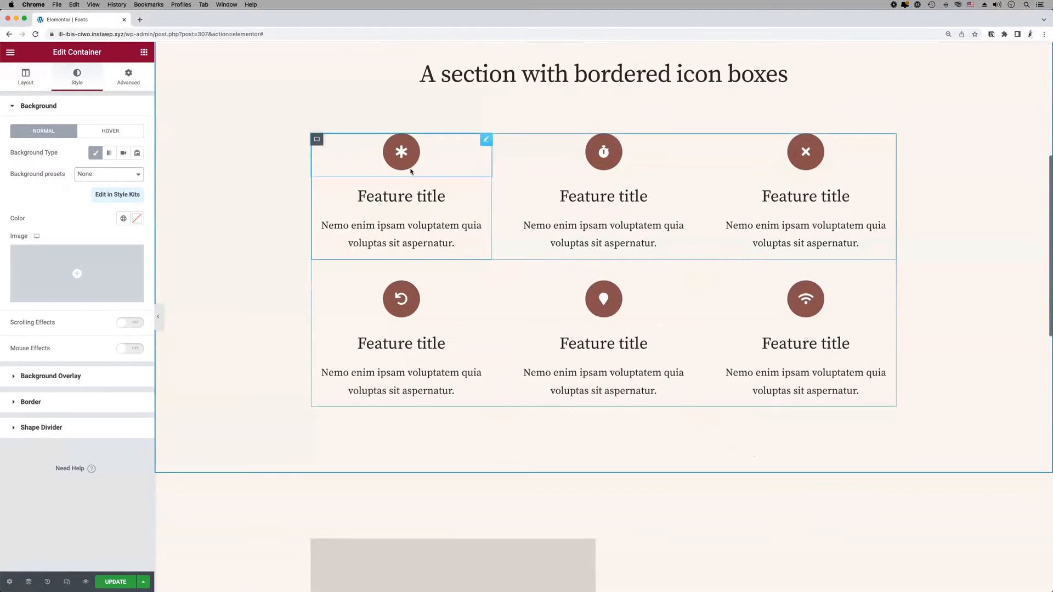
Step: Choose Light Background from the presets list for the icon-box section
scroll(down, 3)
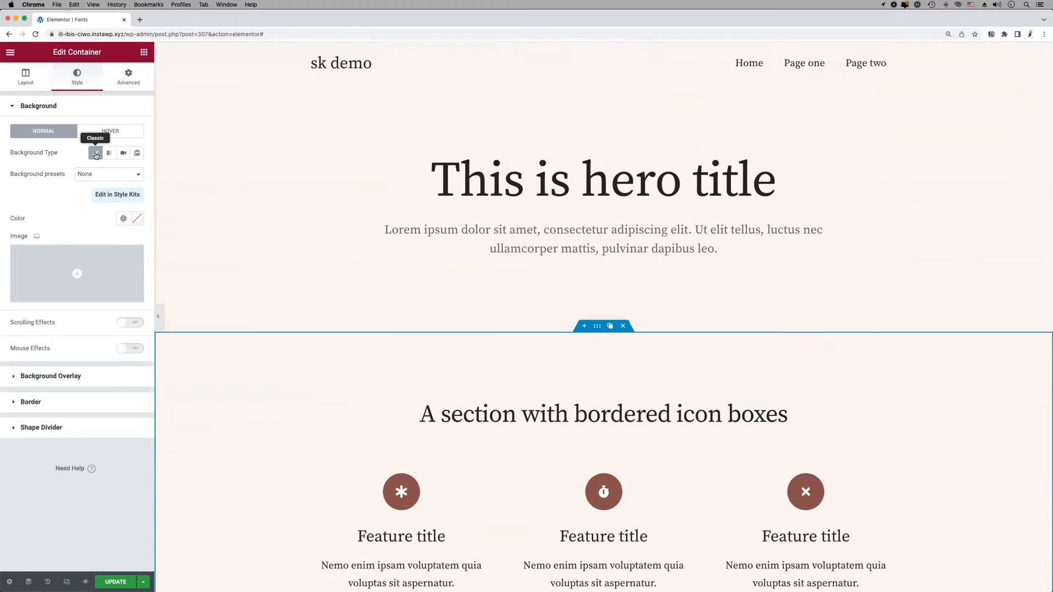
click(107, 173)
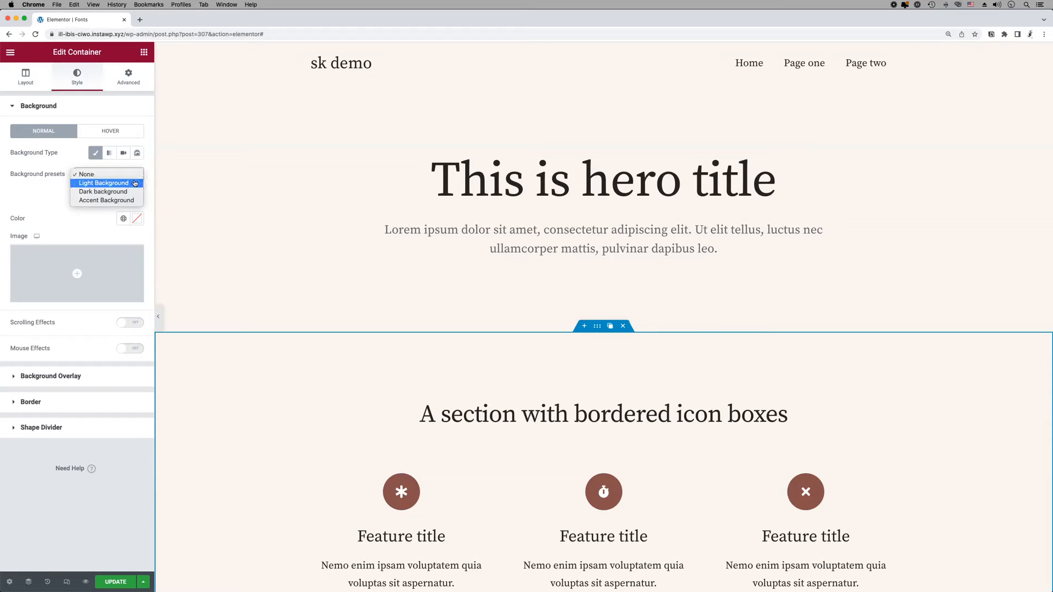
mouse_move(103, 191)
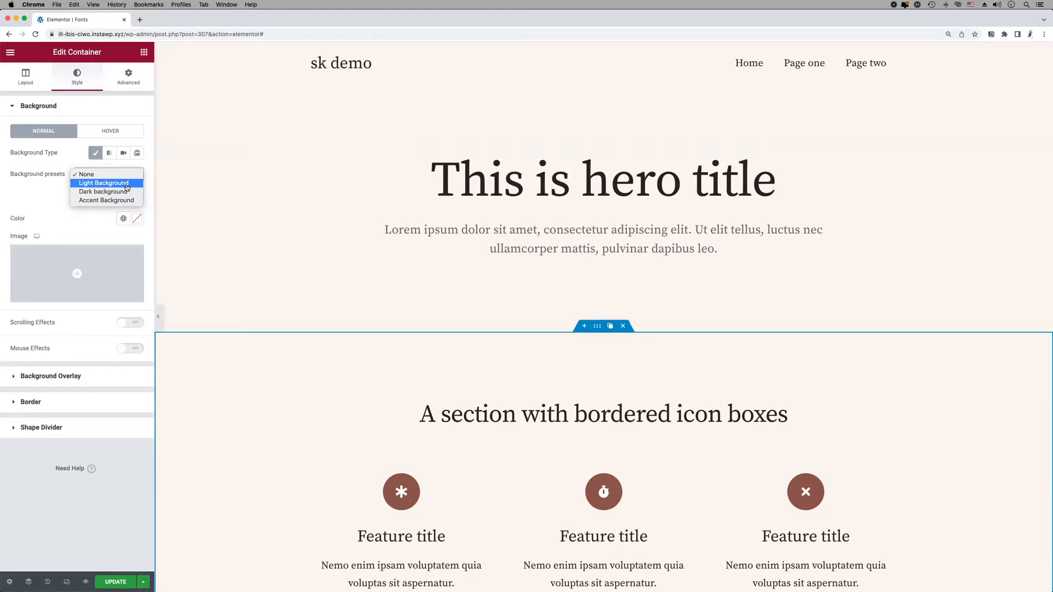
click(104, 182)
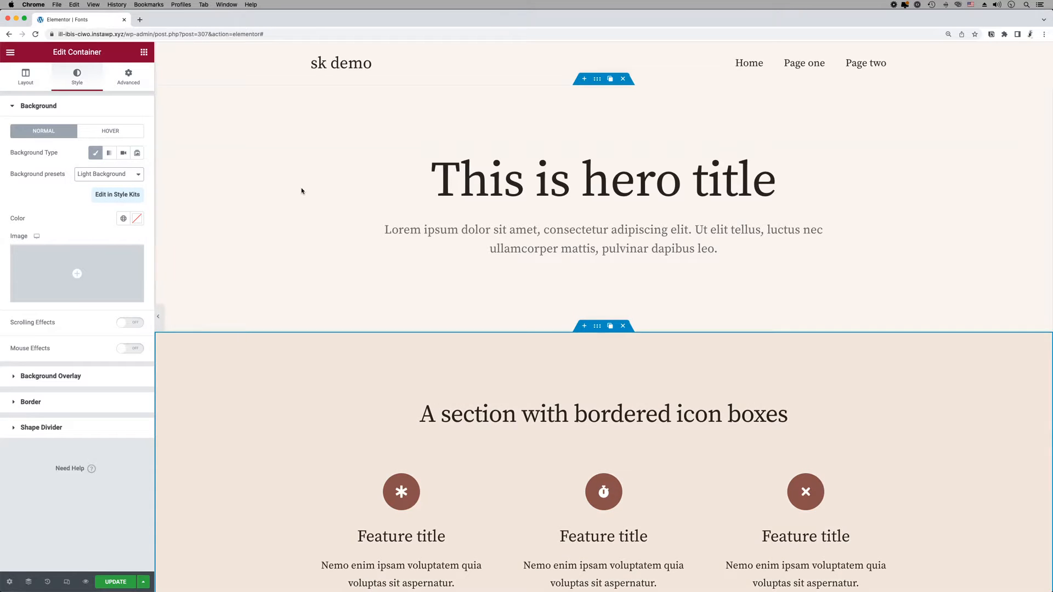
scroll(down, 3)
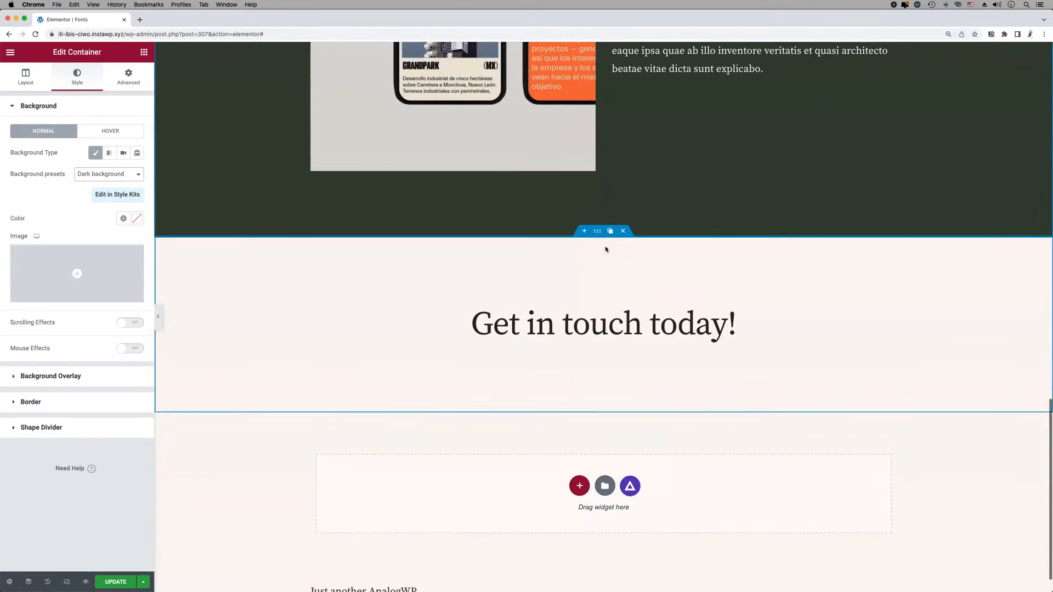
Step: Select the 'Get in touch today!' section and apply the Accent Background preset
click(95, 152)
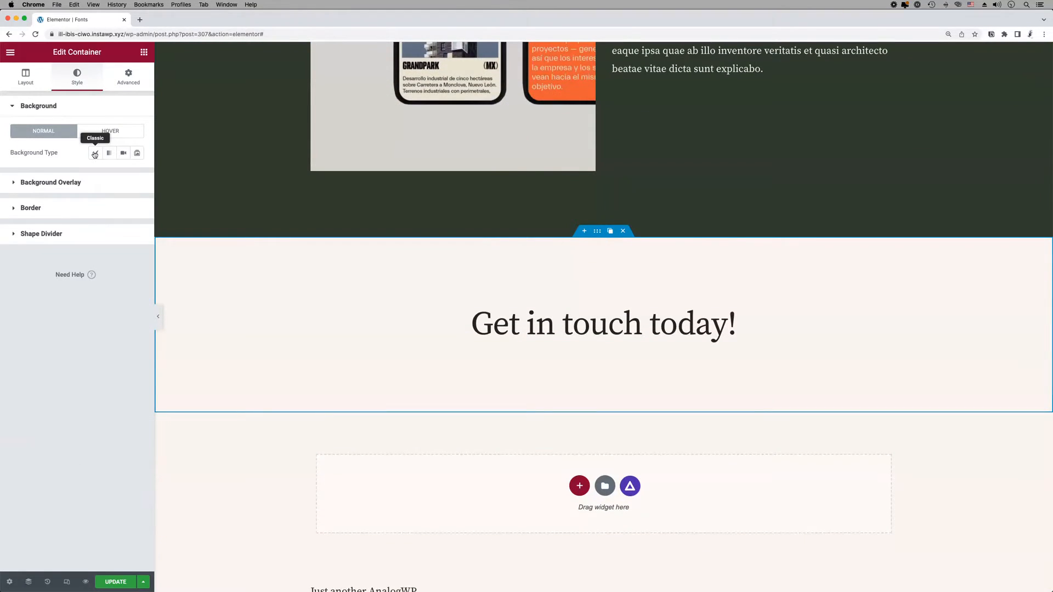
click(95, 153)
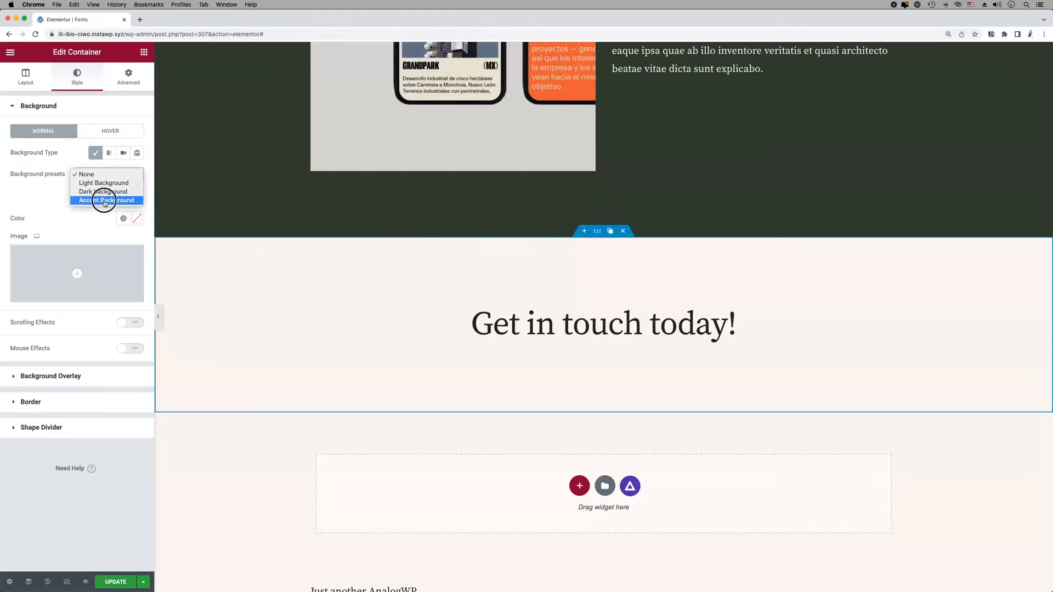
click(105, 200)
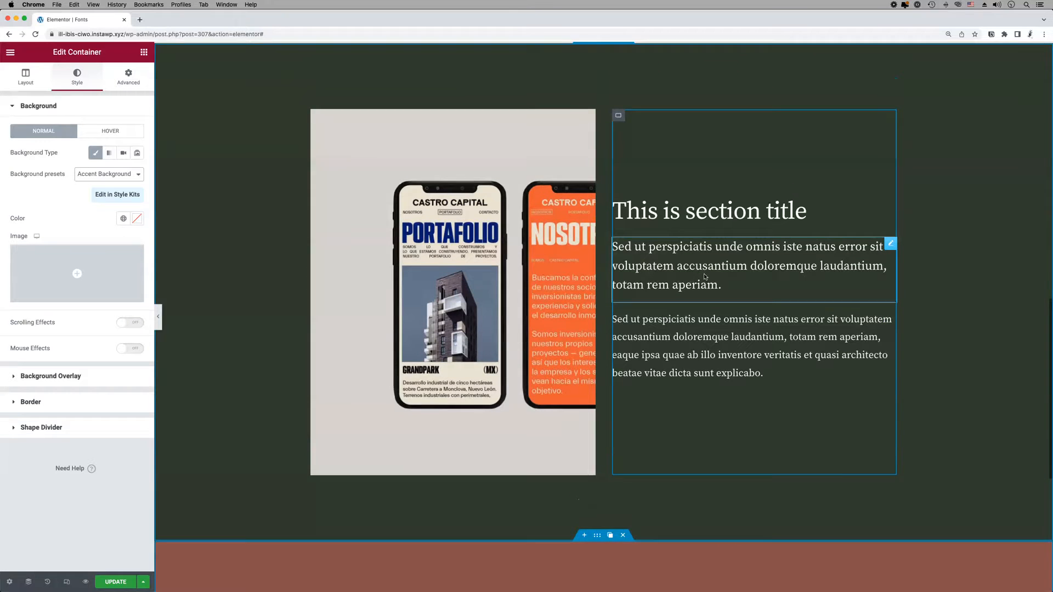
Step: Scroll to the dark section and choose 'Edit in Style Kits' under Background presets
scroll(down, 3)
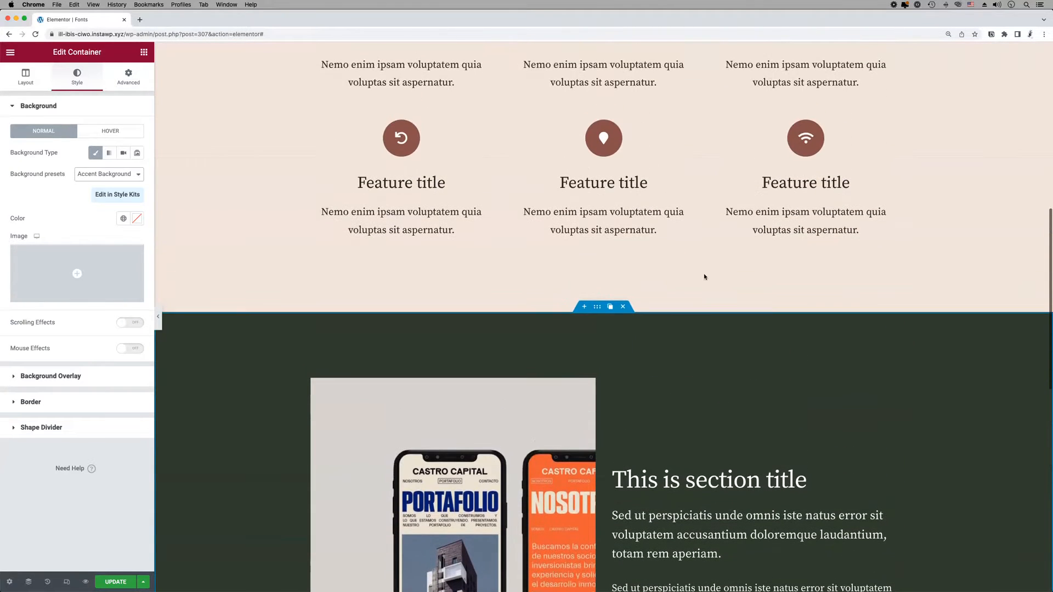
scroll(down, 3)
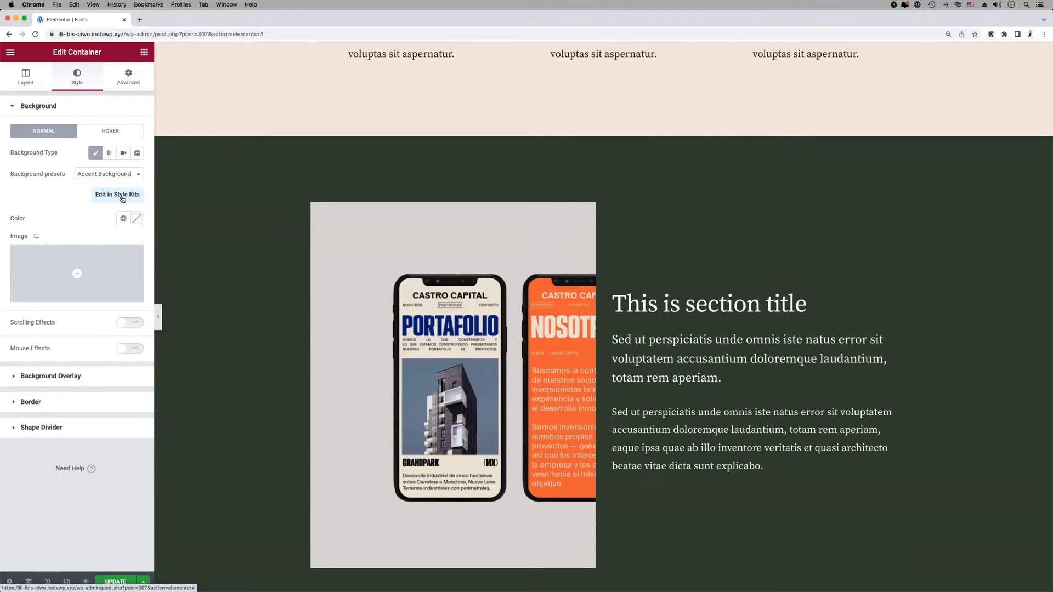
click(117, 195)
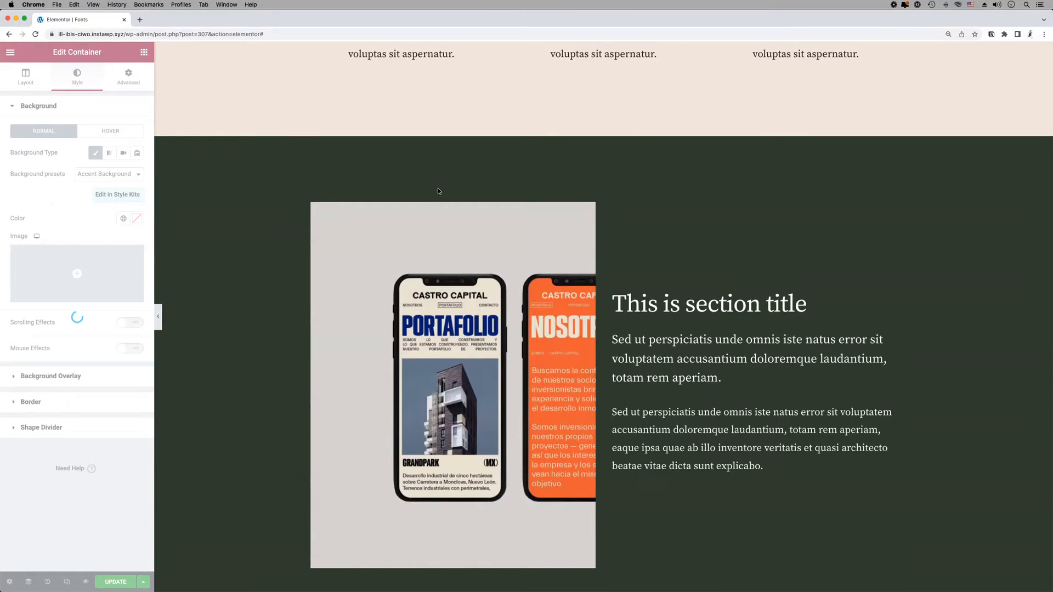
click(117, 195)
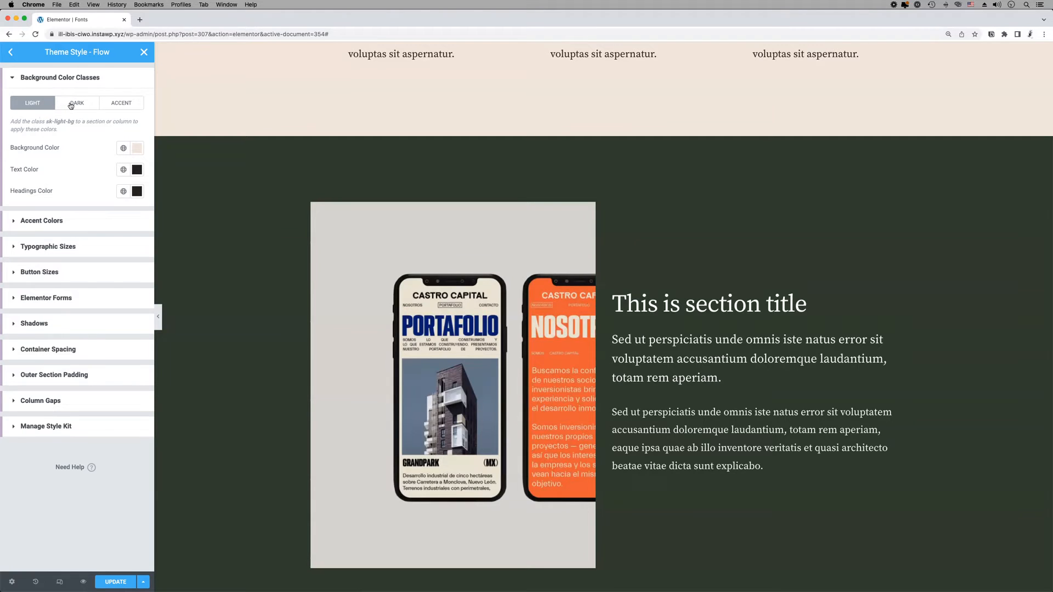
Step: Link the light preset's background to a global color and the dark preset's background to Dark Background
click(121, 103)
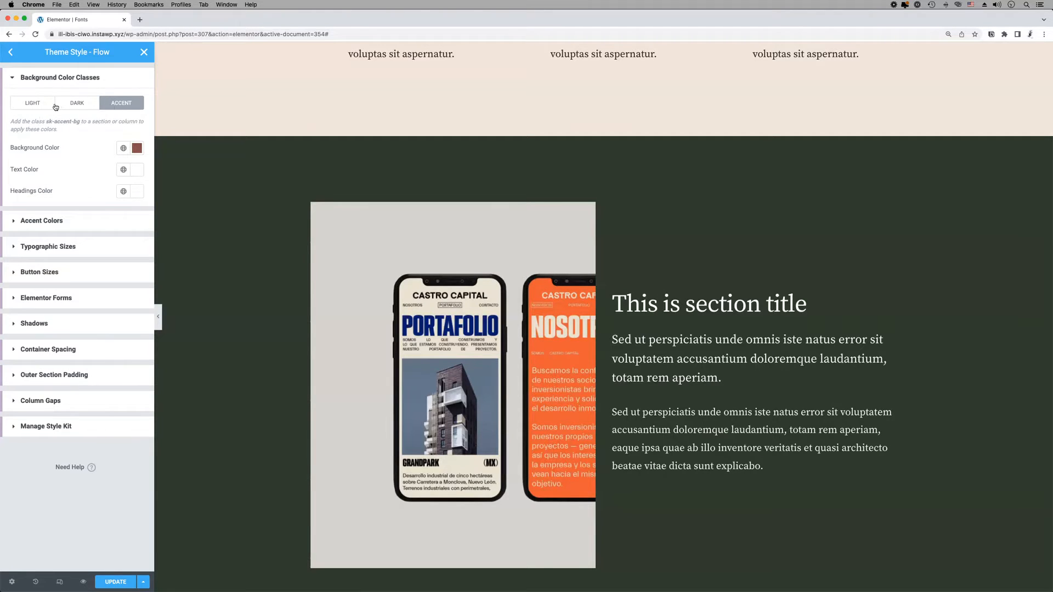
click(33, 102)
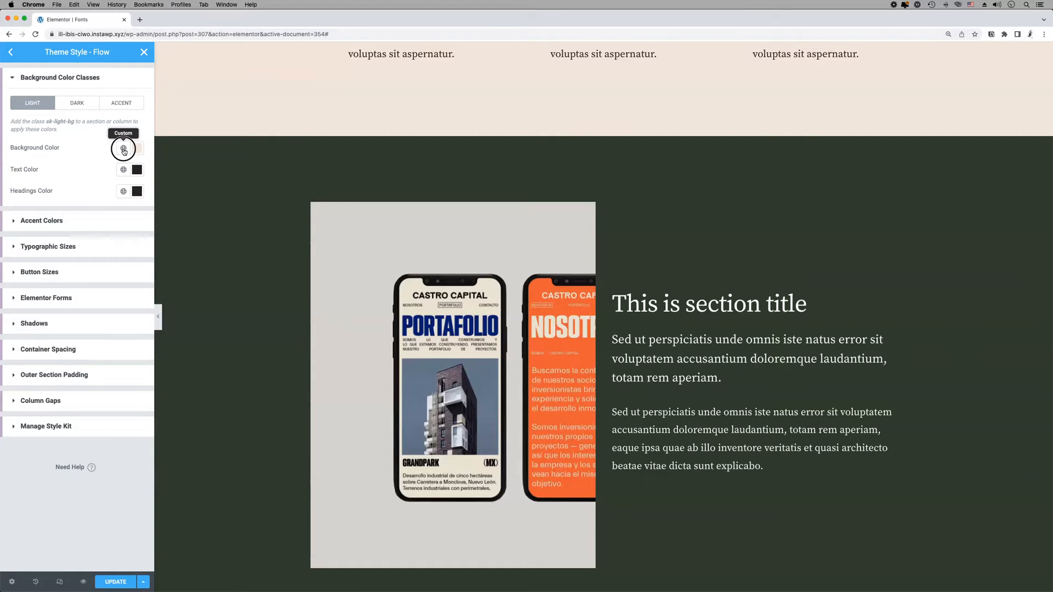
click(124, 148)
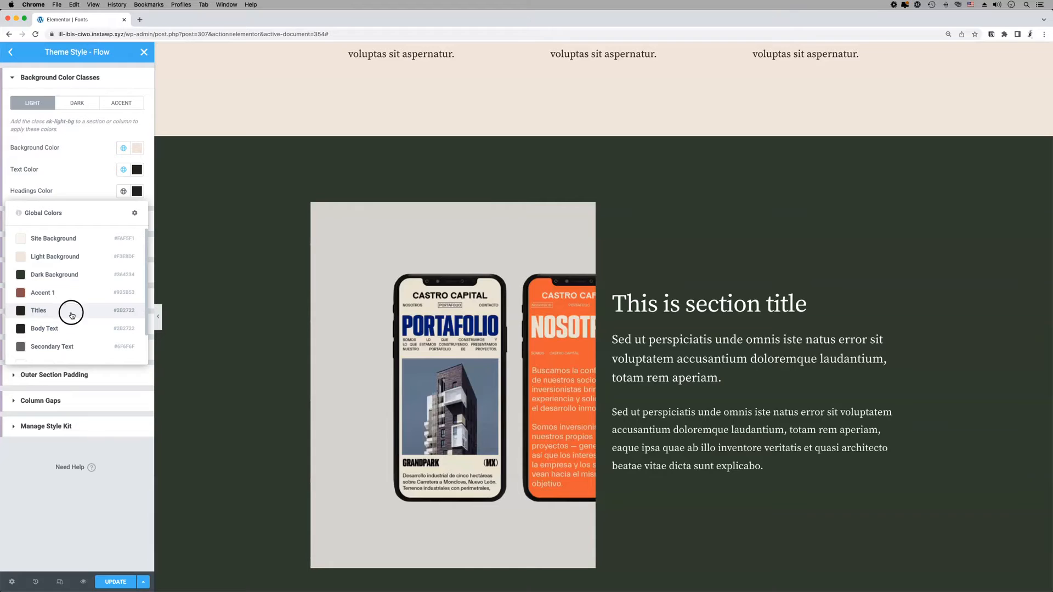
click(77, 102)
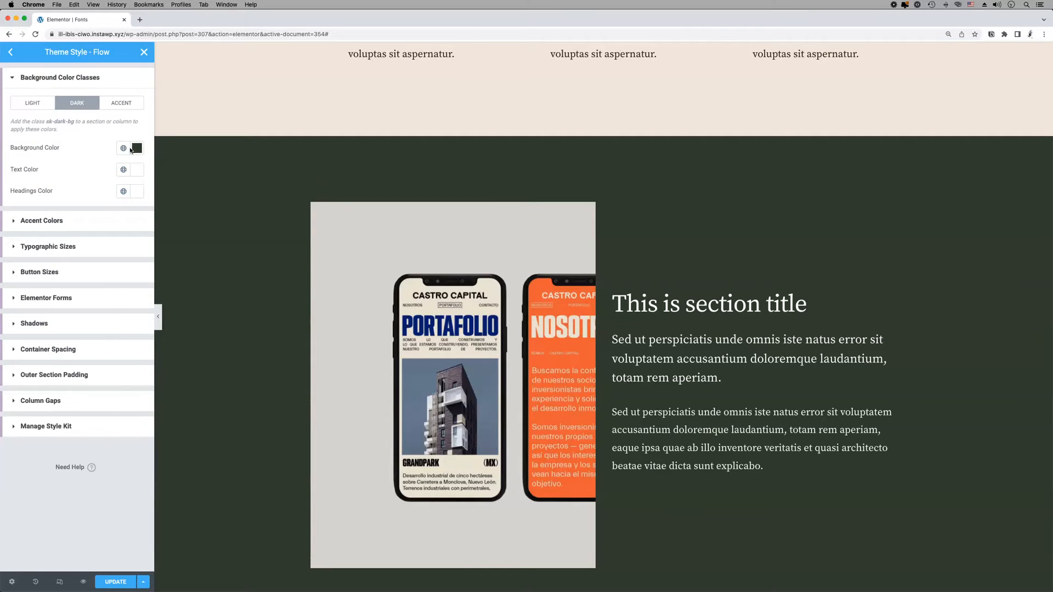
click(137, 147)
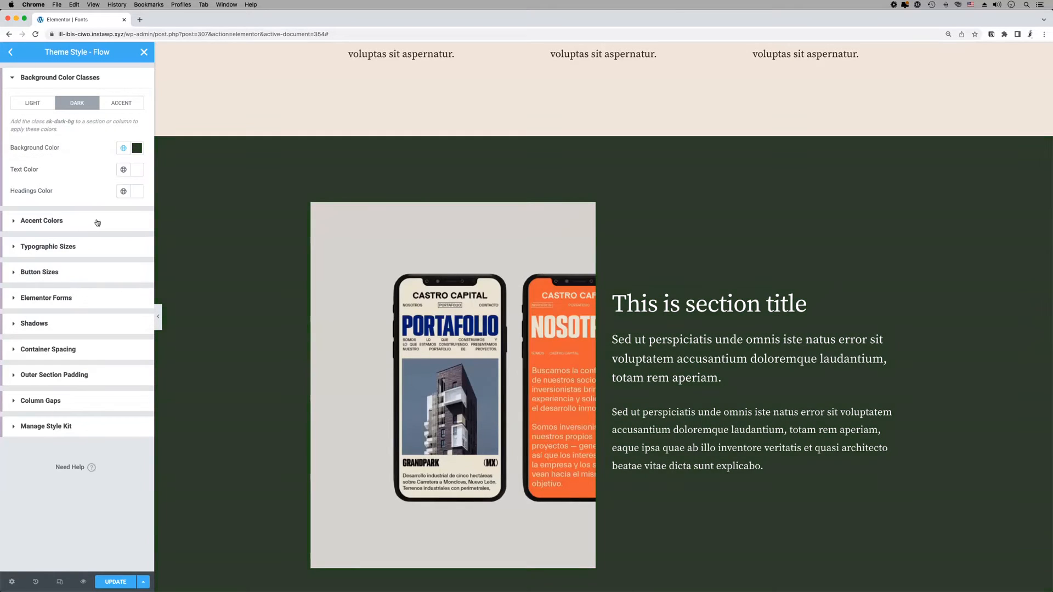
Step: Return to the page editor, then clear and reapply Dark Background on the image-and-text section
click(123, 169)
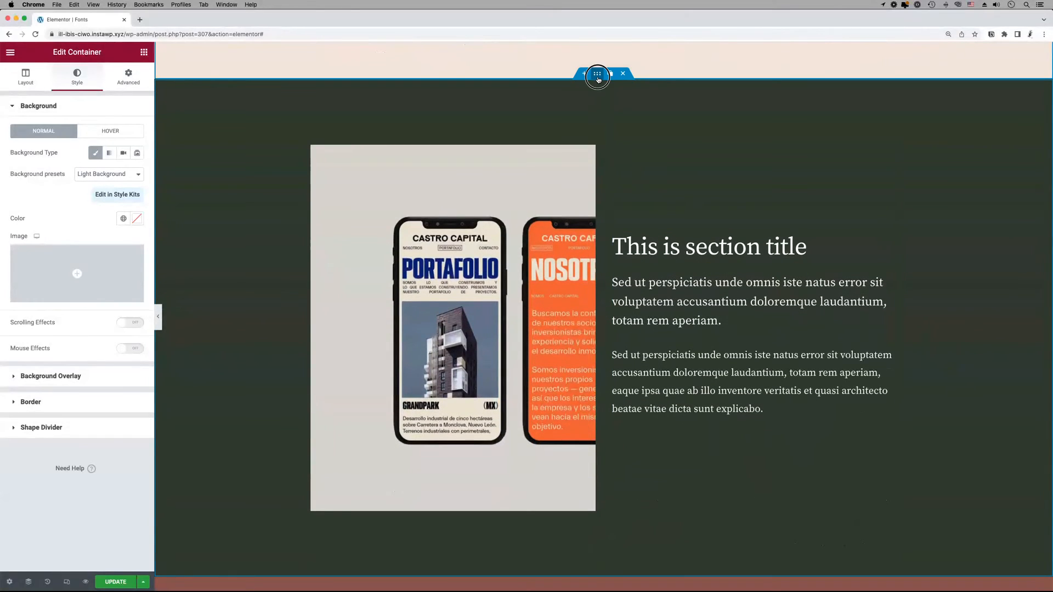
click(108, 174)
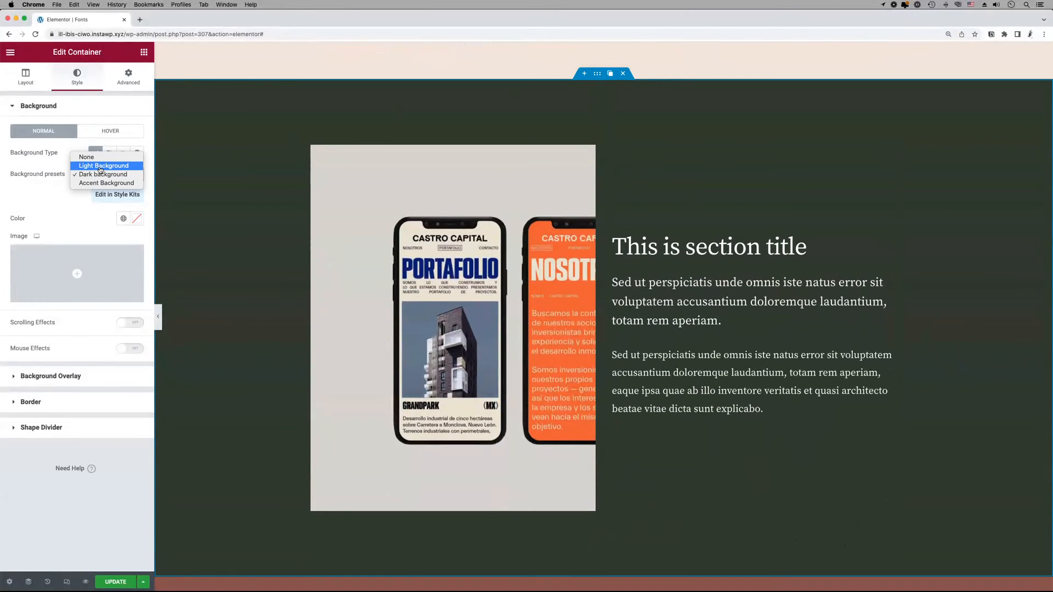
click(104, 174)
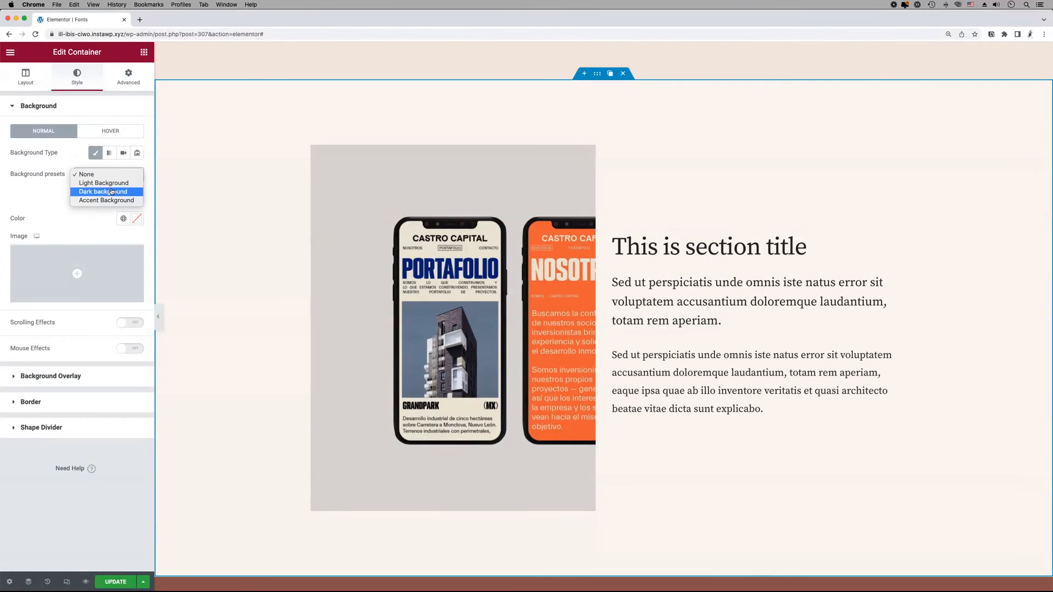
click(102, 191)
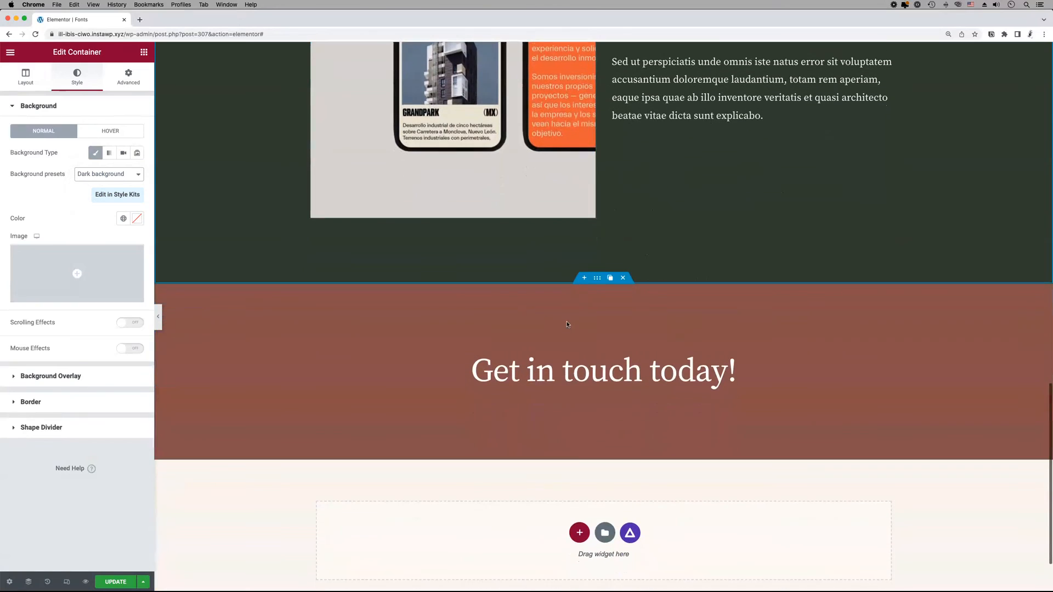